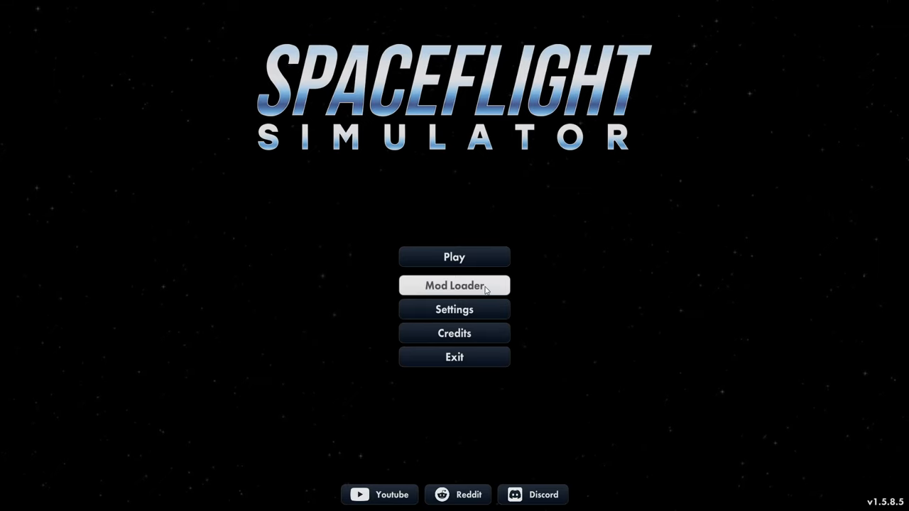
Show the Mod Loader list with installed mods such as Smart SAS and SolarSystem Creator.
{"action": "left_click", "coordinate": [453, 285]}
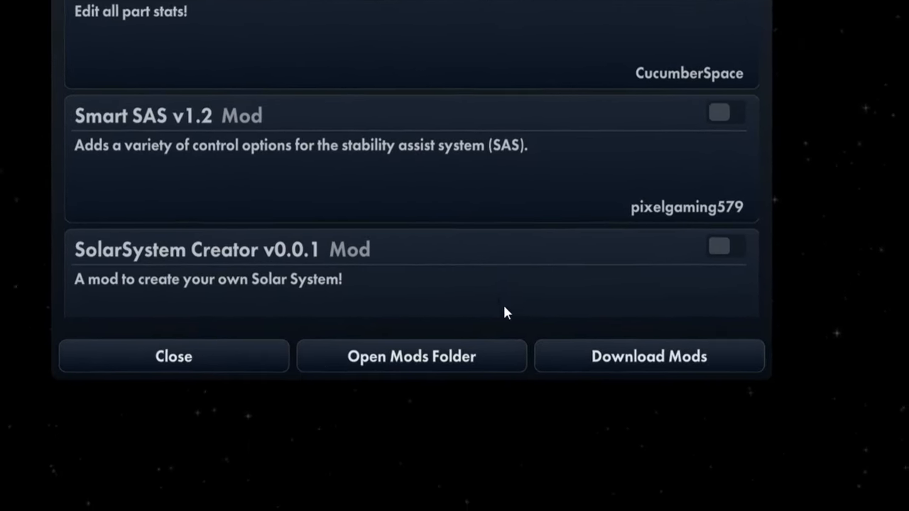
Reach the UI Tools thread via Download Mods and the forum's Mods section.
{"action": "left_click", "coordinate": [648, 356]}
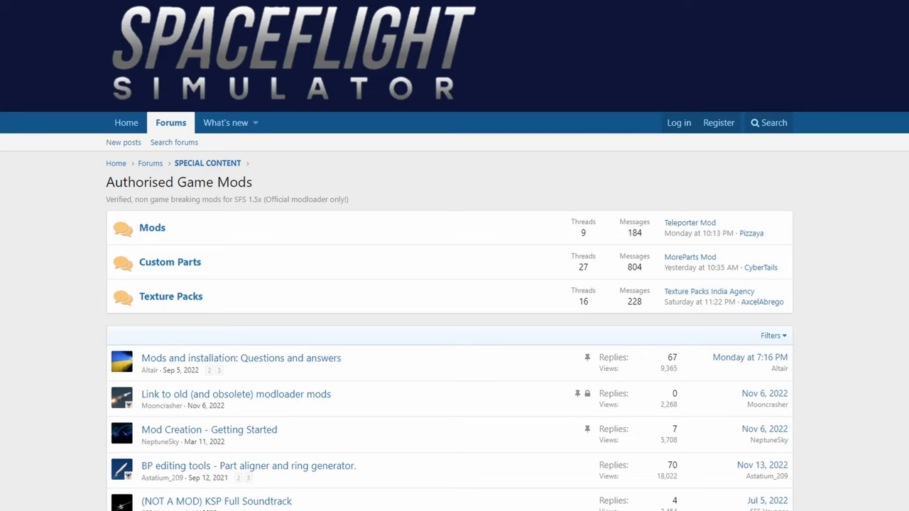
{"action": "mouse_move", "coordinate": [200, 266]}
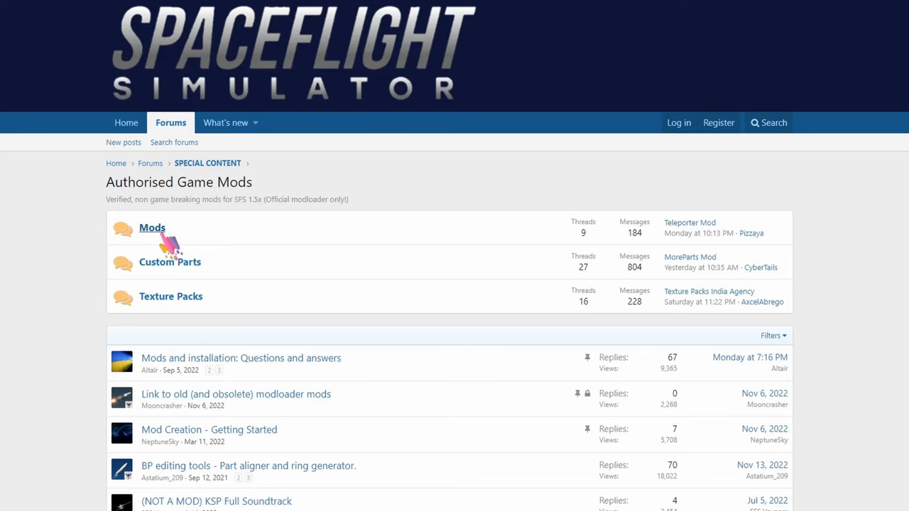
{"action": "left_click", "coordinate": [152, 227]}
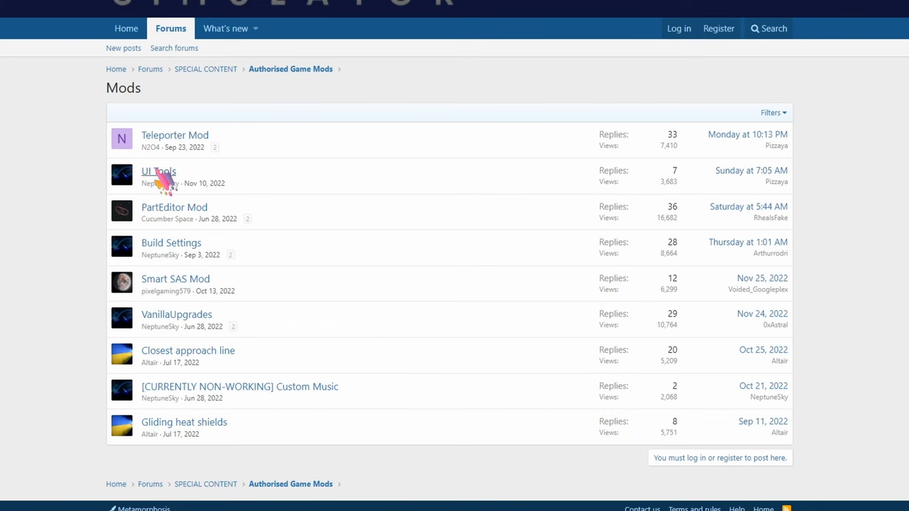
{"action": "left_click", "coordinate": [158, 172]}
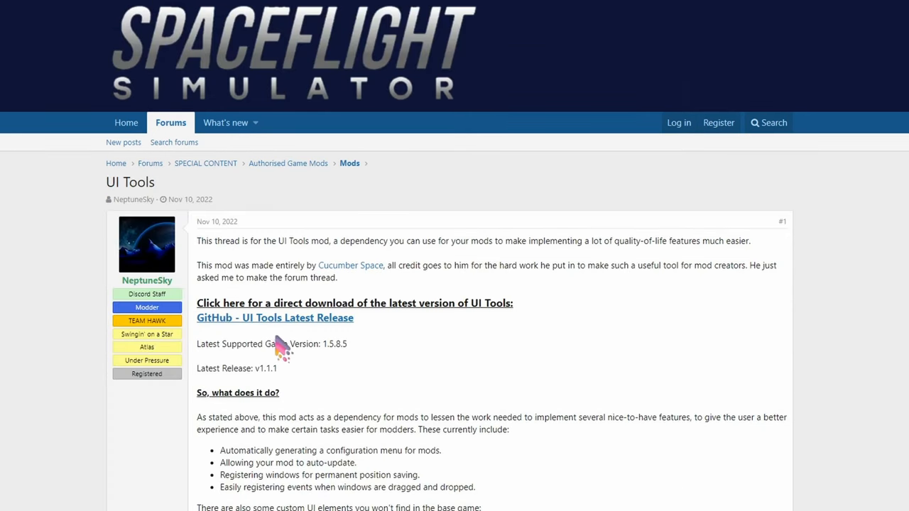
Download the latest UI Tools release dll and drop UITools (1).dll into the Mods folder.
{"action": "left_click", "coordinate": [274, 318]}
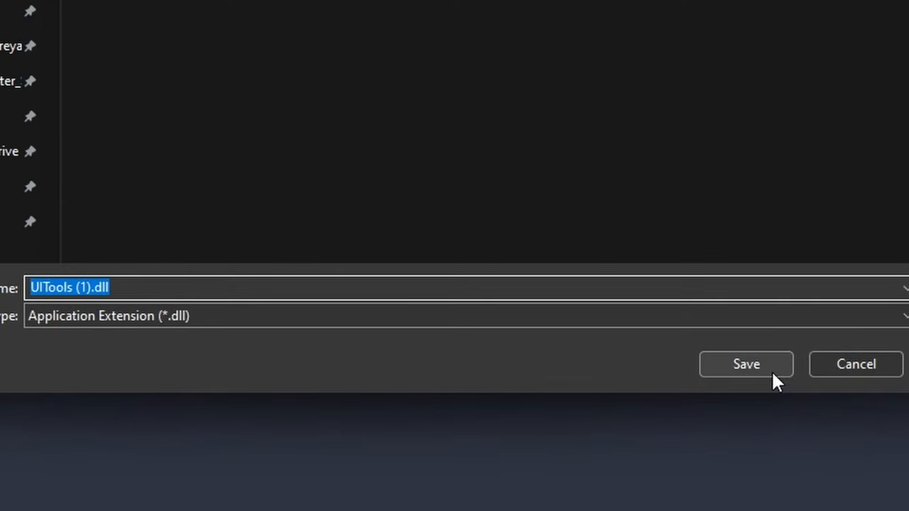
{"action": "left_click", "coordinate": [745, 364]}
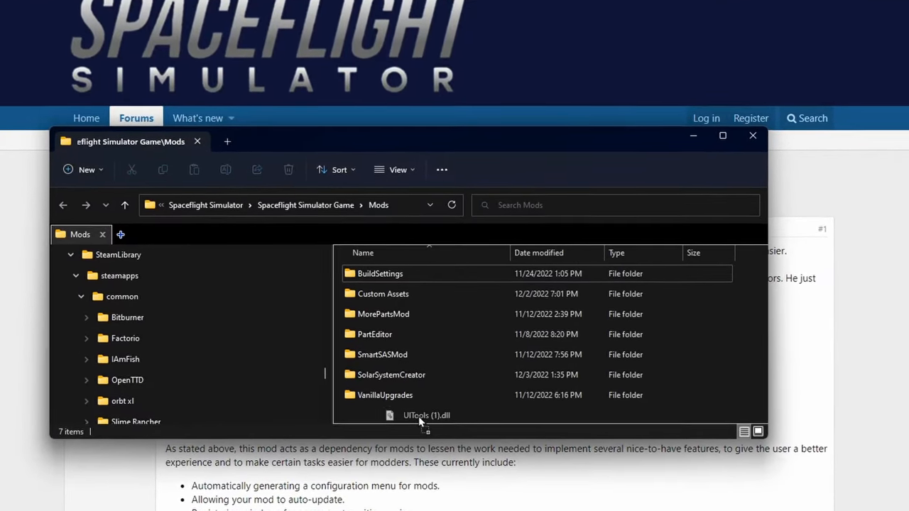
{"action": "left_click", "coordinate": [426, 415]}
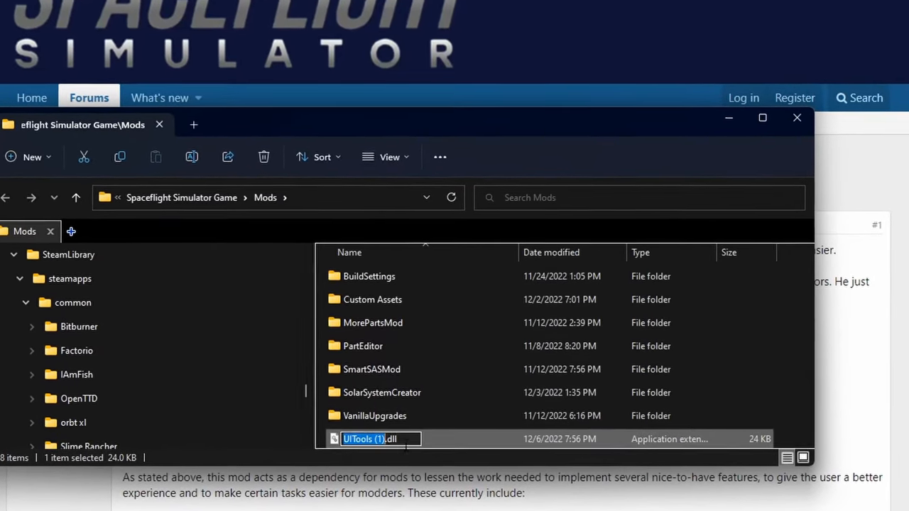
Reach the GitHub release page for Brioche's Apollo-Saturn Pack from the Custom Parts forum.
{"action": "left_click", "coordinate": [796, 117]}
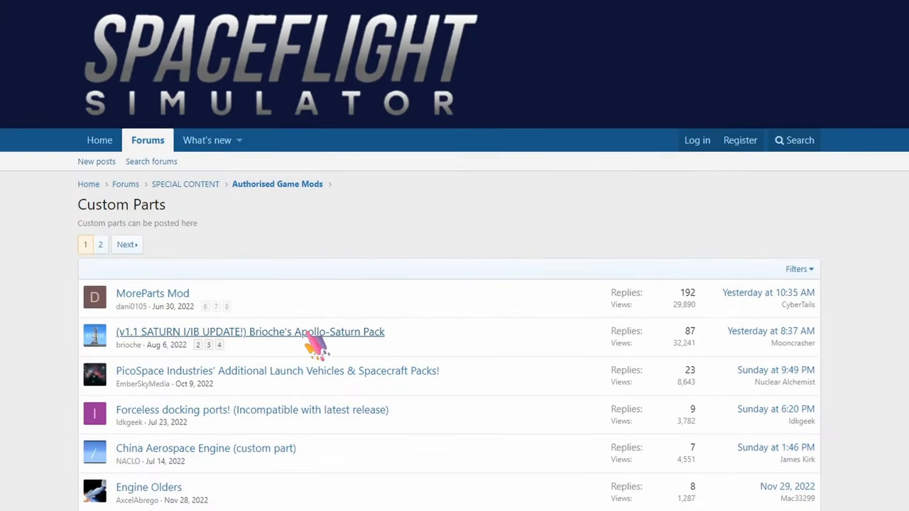
{"action": "left_click", "coordinate": [250, 332]}
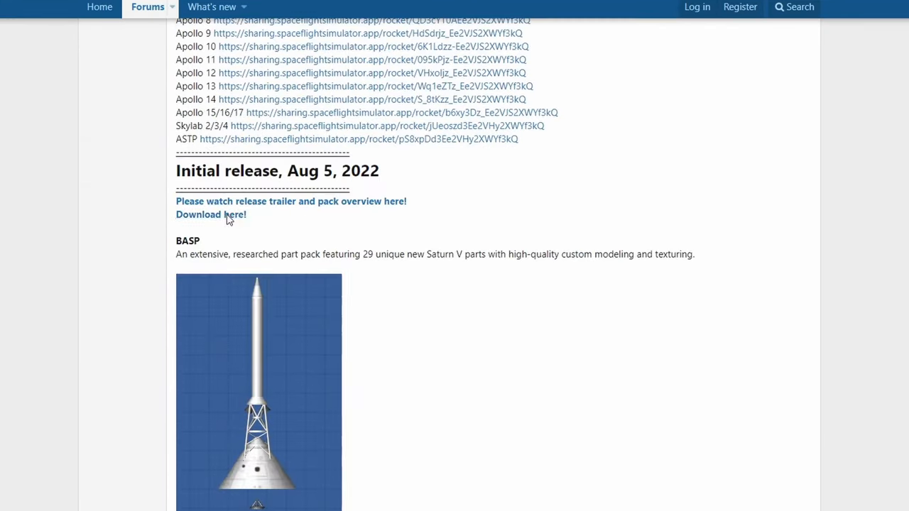
{"action": "left_click", "coordinate": [210, 214]}
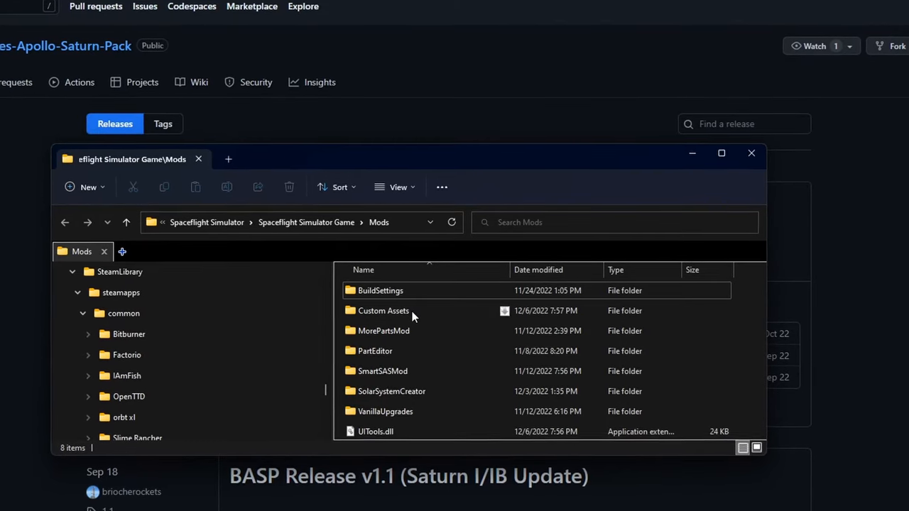
Move the Apollo-Saturn .pack file from Custom Assets into Parts, replacing the existing copy.
{"action": "double_click", "coordinate": [382, 310]}
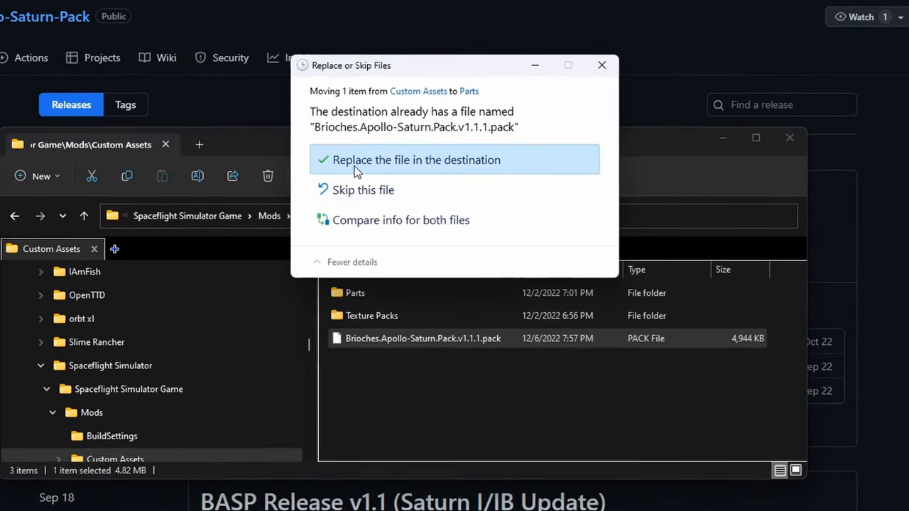
{"action": "left_click", "coordinate": [416, 160]}
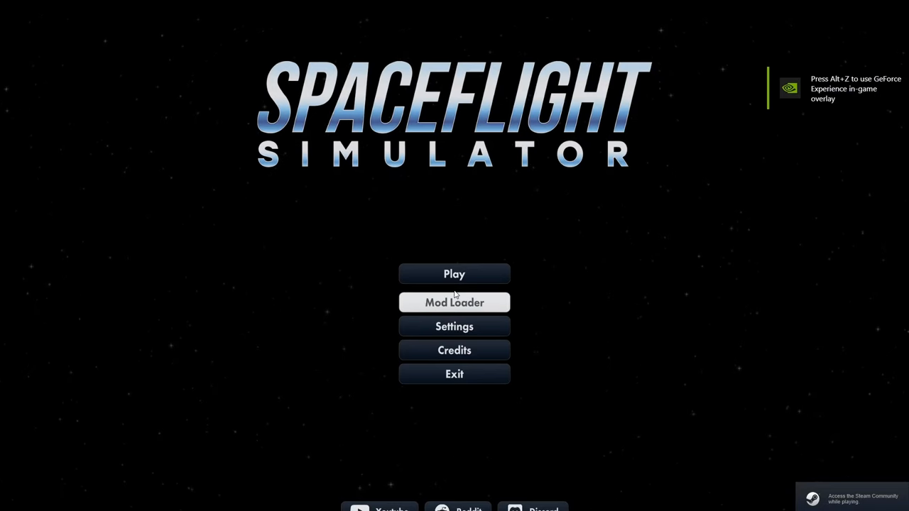
Confirm the Mod Loader lists UI Tools and Brioche's Apollo-Saturn Pack 1.1.1 among asset packs.
{"action": "left_click", "coordinate": [454, 303]}
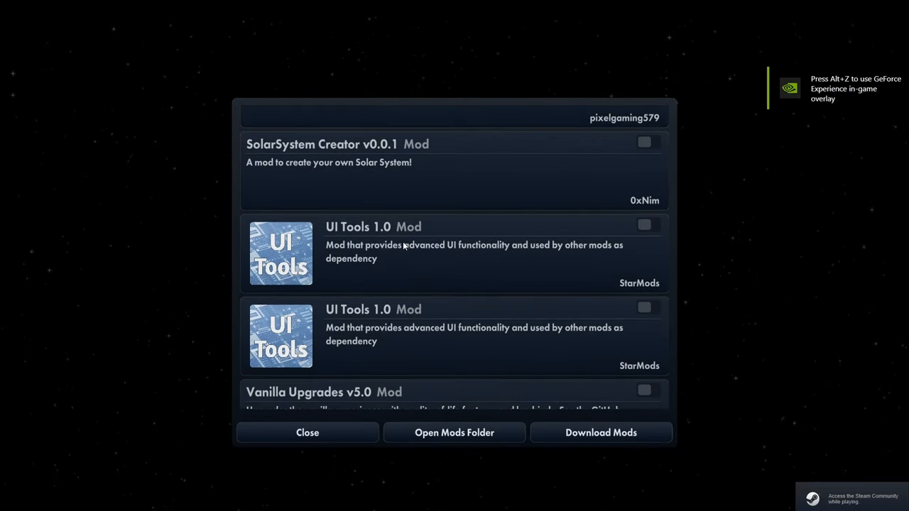
{"action": "scroll", "scroll_direction": "down", "scroll_amount": 3}
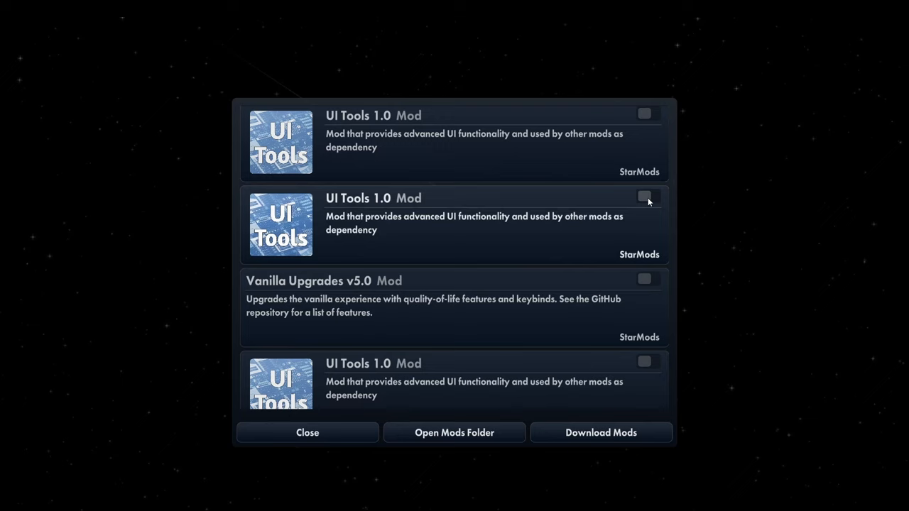
{"action": "scroll", "scroll_direction": "down", "scroll_amount": 3}
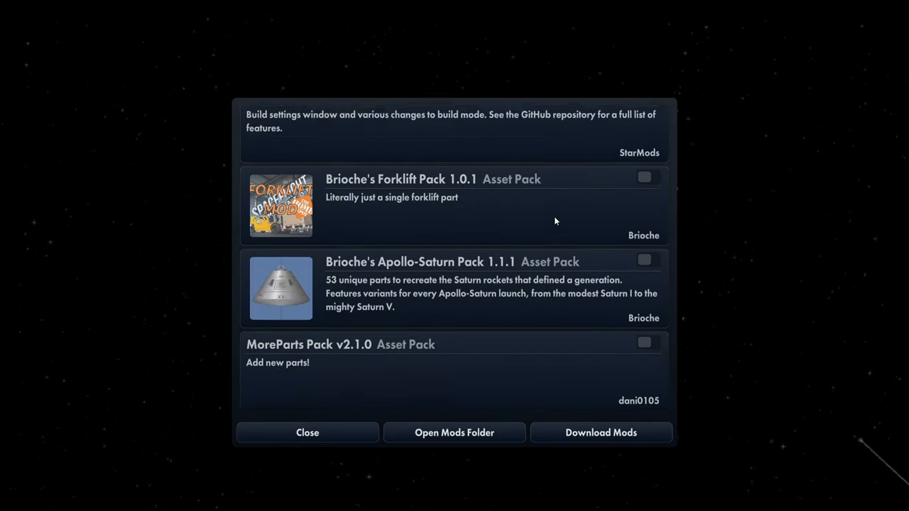
{"action": "scroll", "scroll_direction": "down", "scroll_amount": 3}
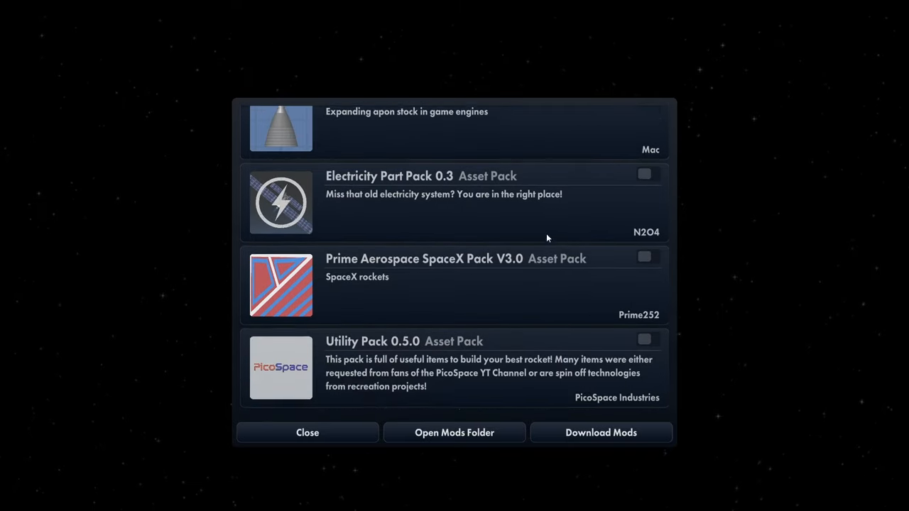
{"action": "scroll", "scroll_direction": "down", "scroll_amount": 3}
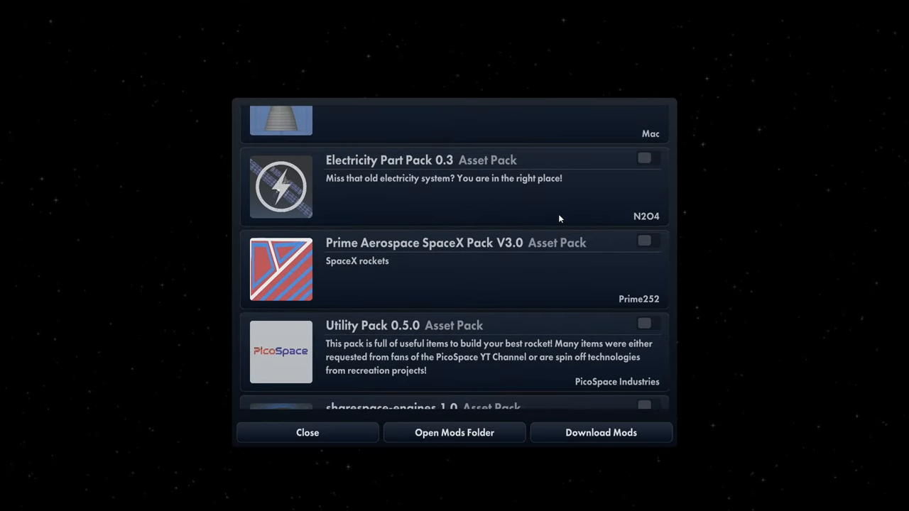